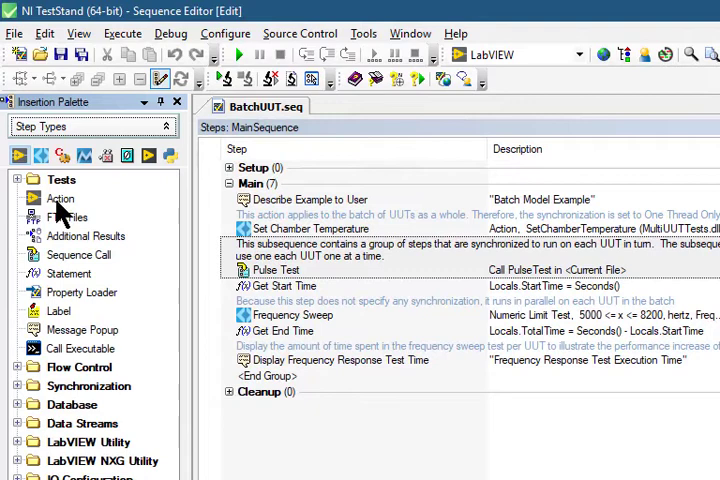
pyautogui.rightClick(61, 198)
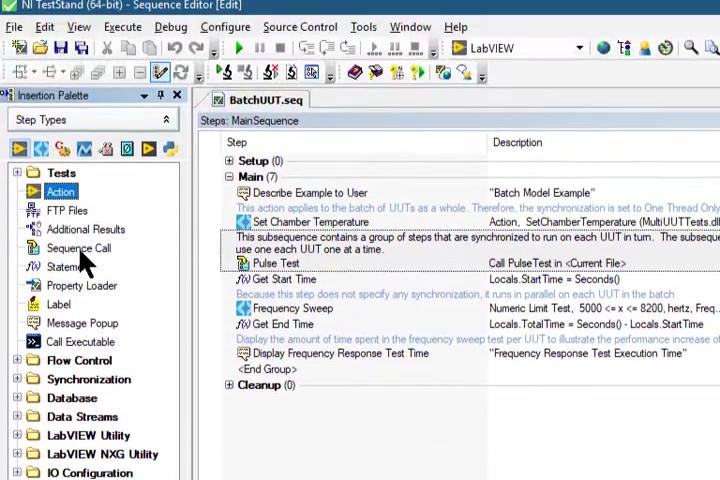
pyautogui.click(78, 254)
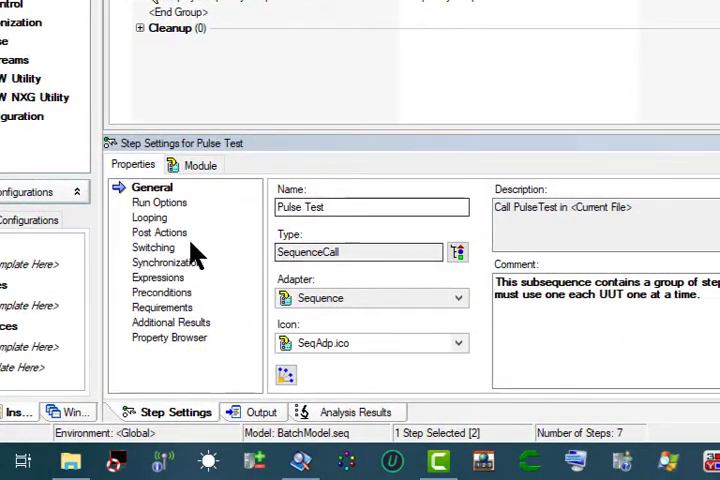
pyautogui.moveTo(283, 343)
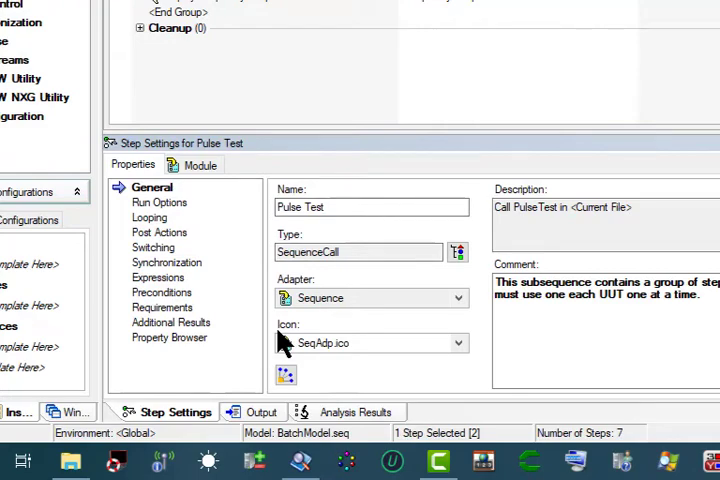
pyautogui.moveTo(282, 345)
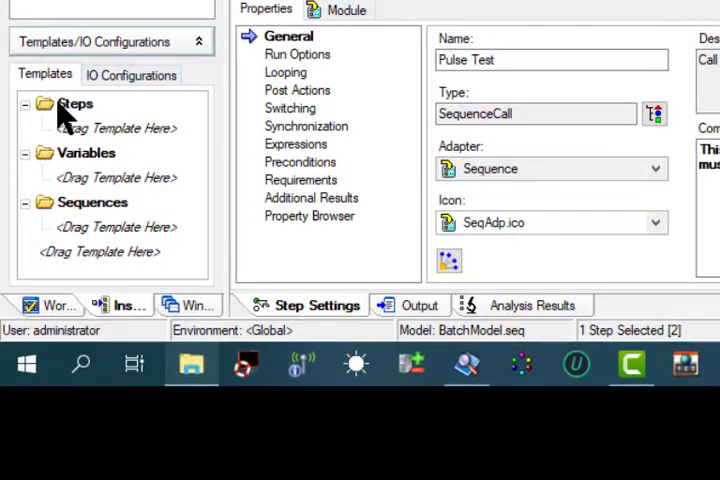
pyautogui.moveTo(95, 240)
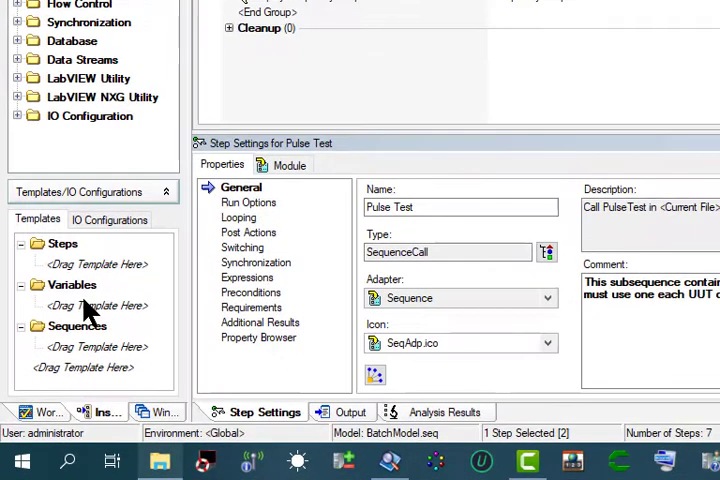
pyautogui.click(95, 305)
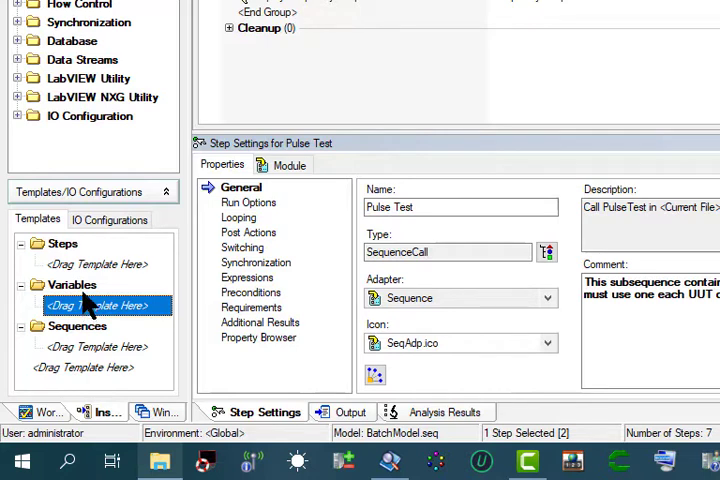
pyautogui.click(97, 264)
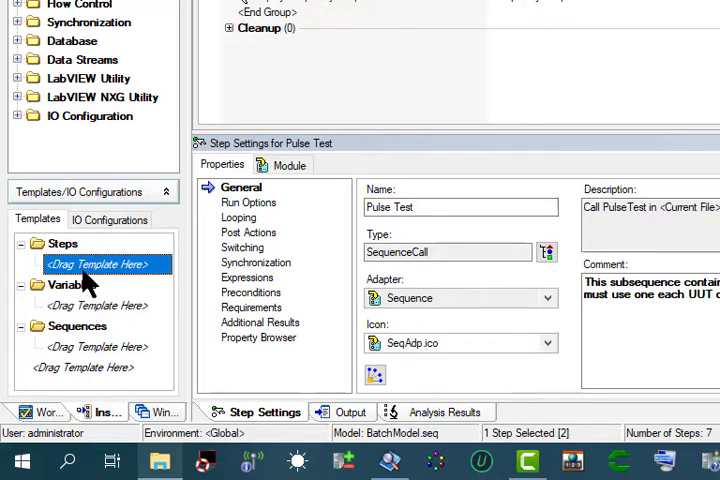